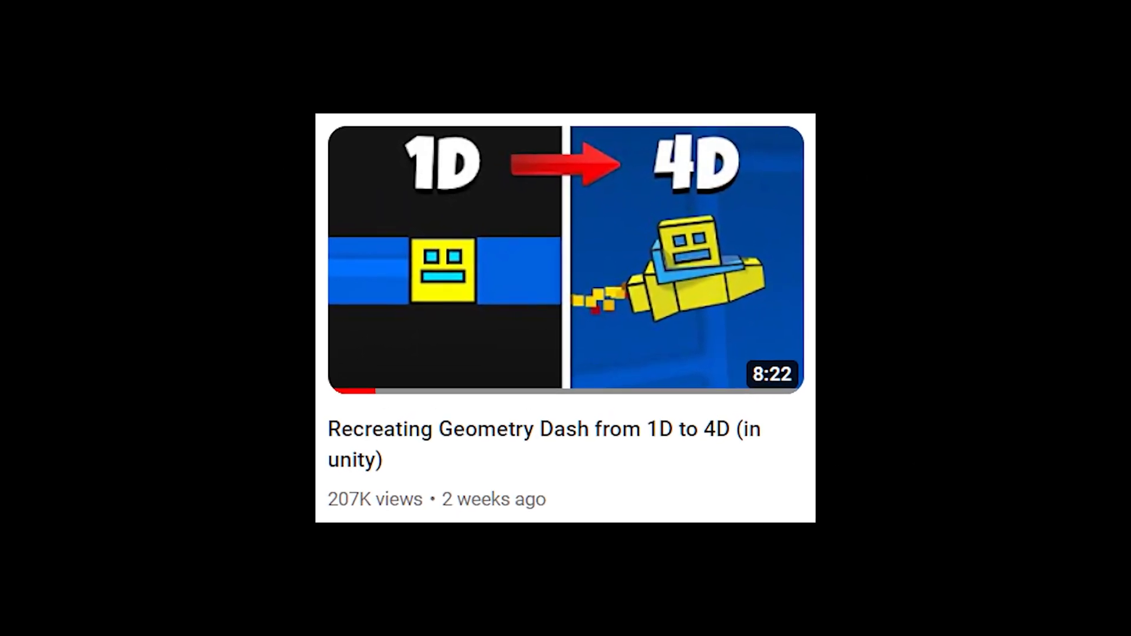
# Step: Launch Unity Hub from the desktop to open the new survival game project
pyautogui.click(565, 260)
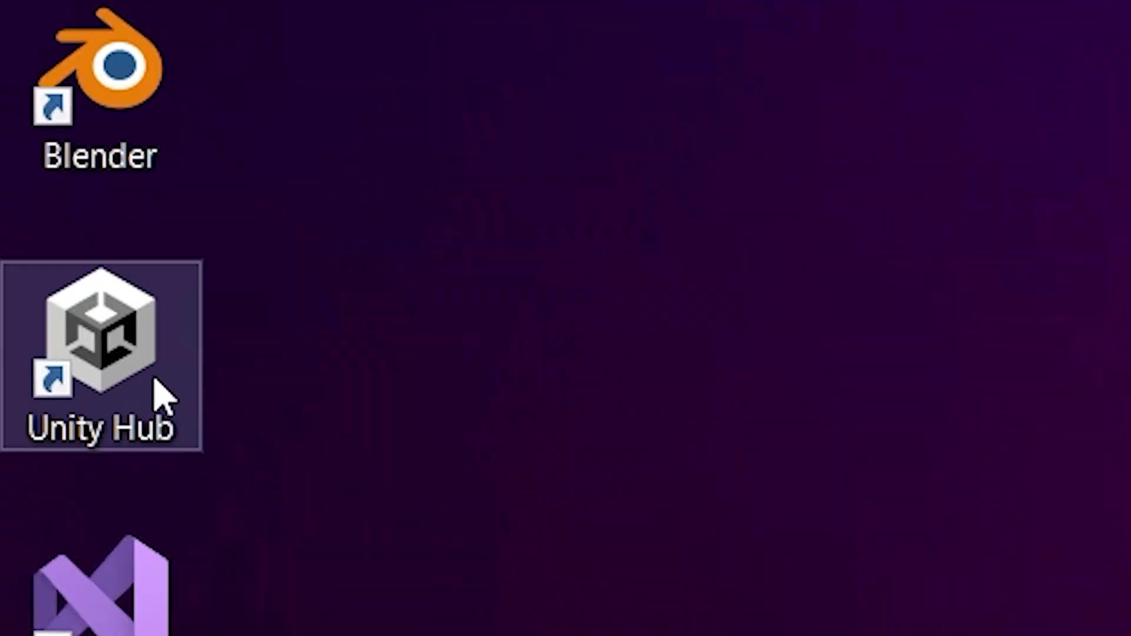
pyautogui.doubleClick(103, 331)
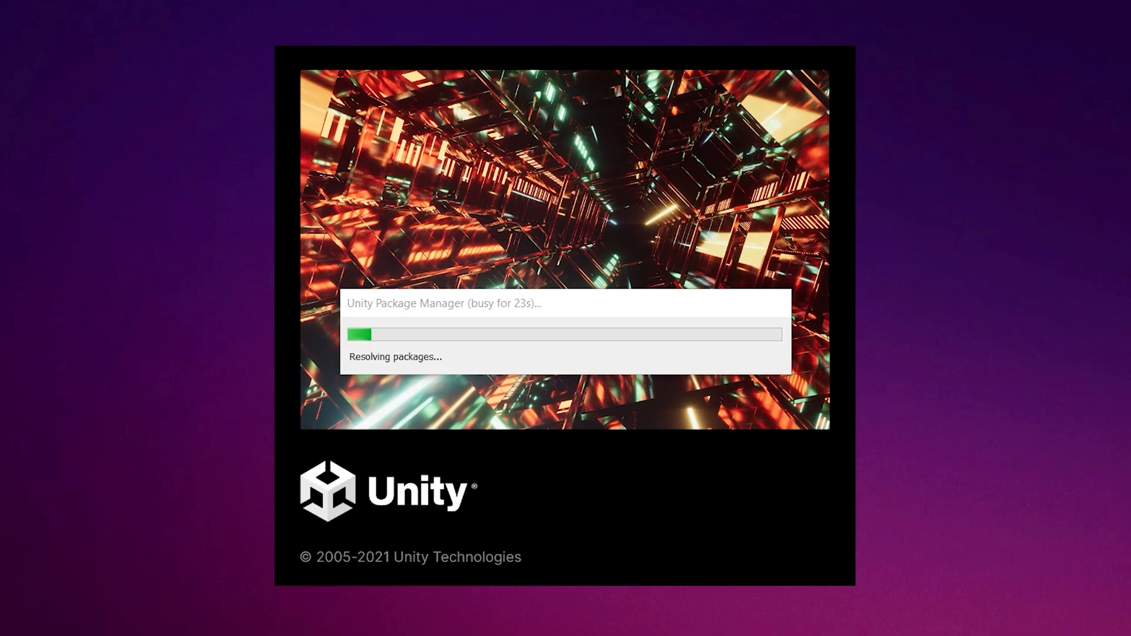